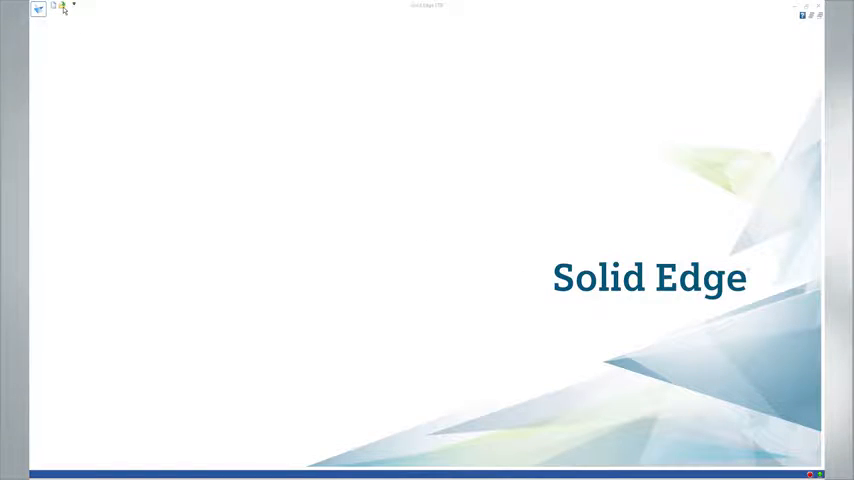
Open heat exchanger.asm from the Heat Exchanger folder
left_click(53, 8)
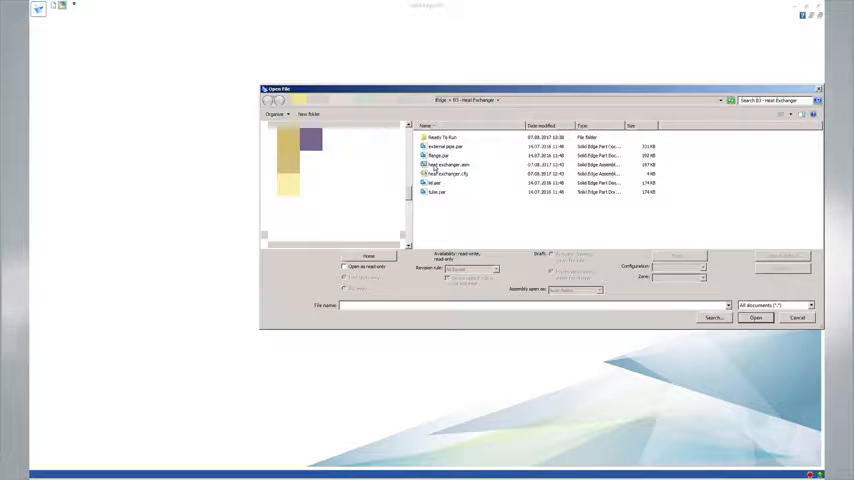
left_click(448, 164)
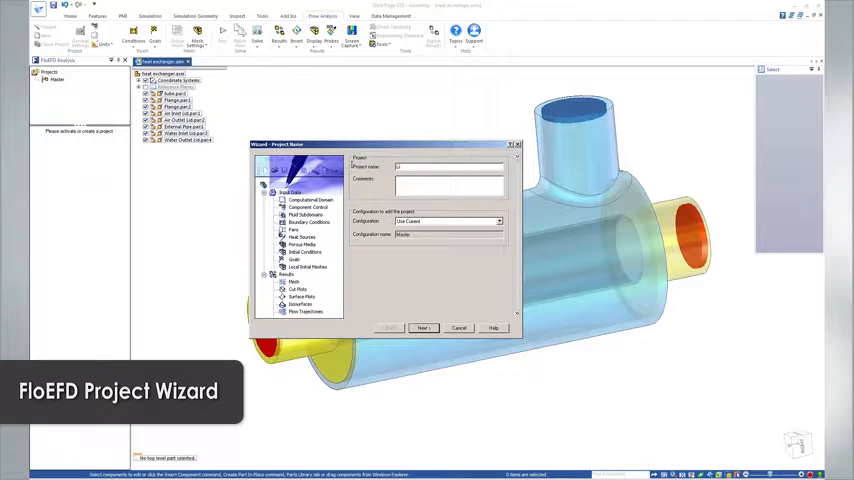
Name the project Level 3 with SI units, internal analysis and heat conduction in solids
type("Level 3")
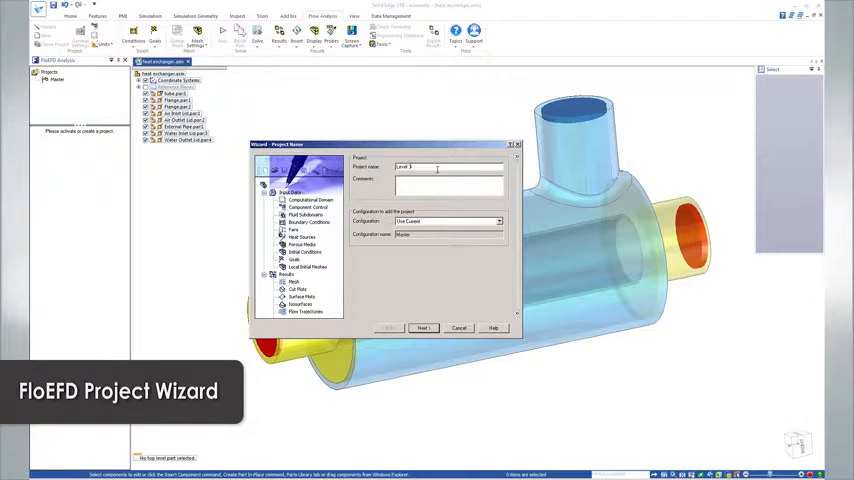
left_click(422, 328)
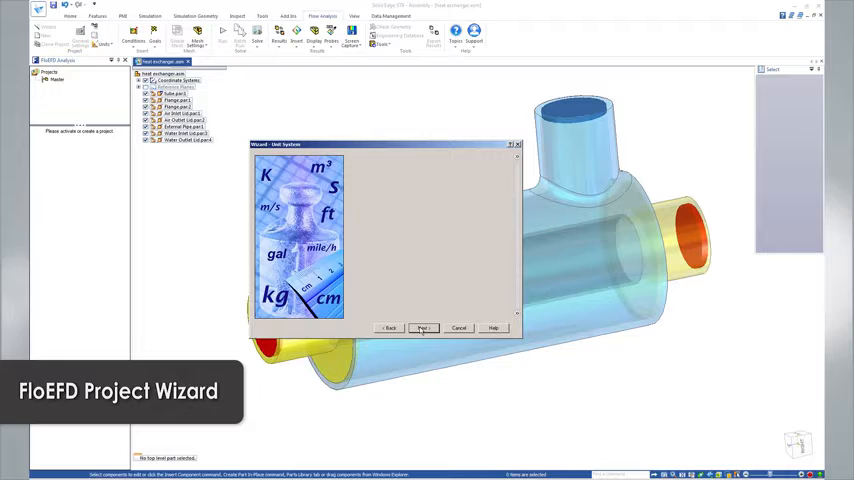
left_click(421, 328)
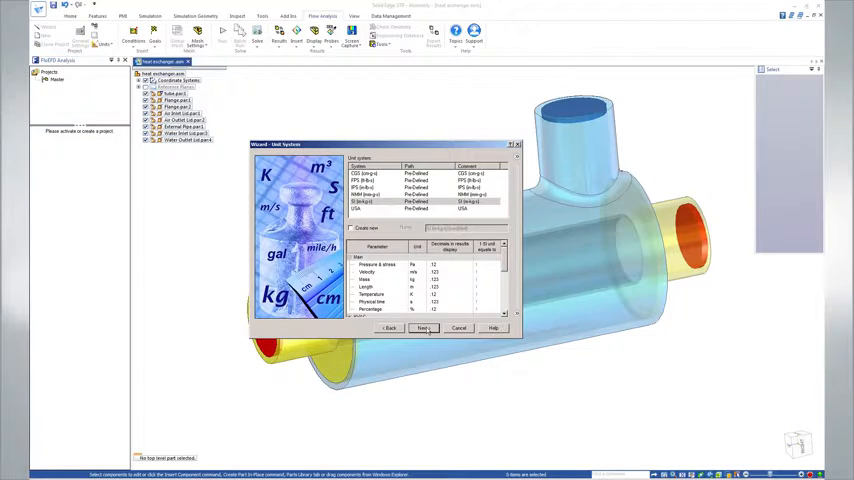
left_click(422, 328)
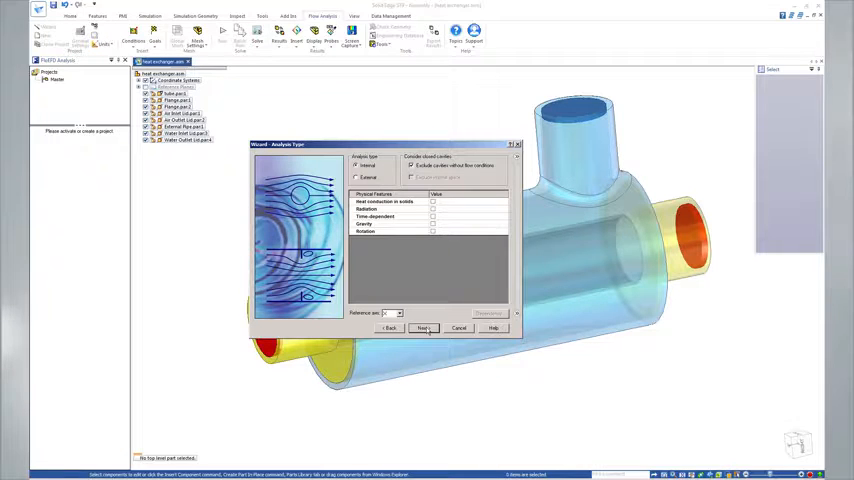
left_click(356, 177)
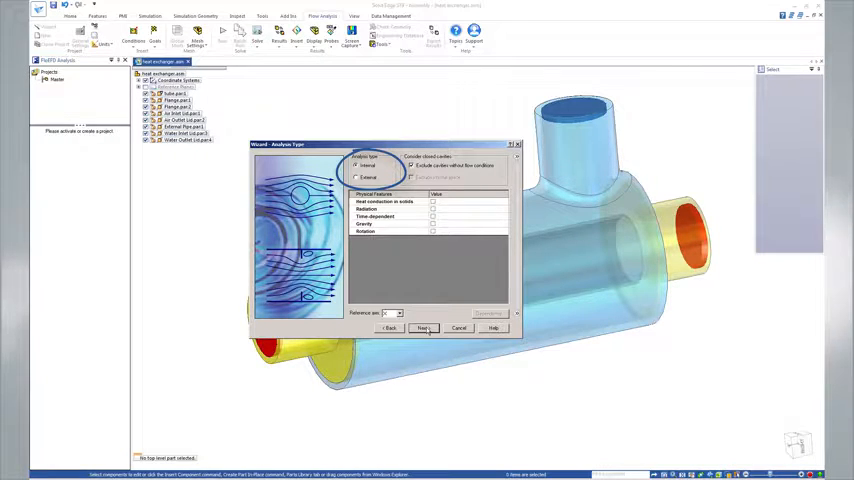
left_click(432, 201)
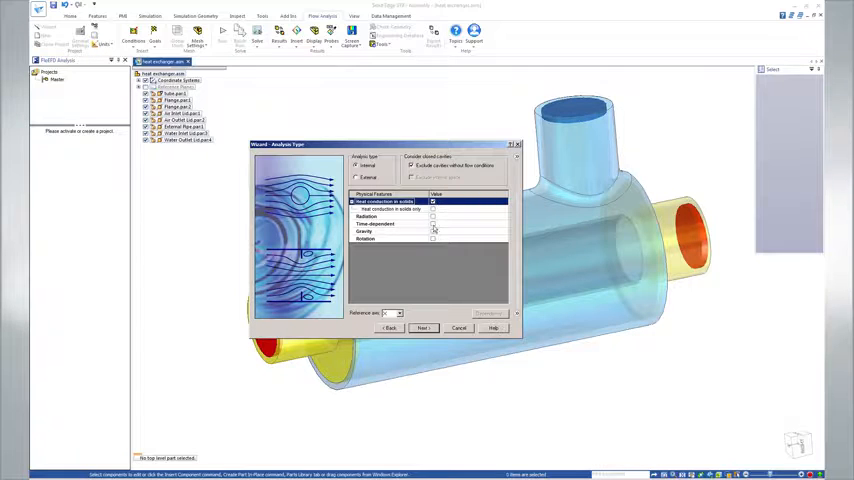
left_click(422, 328)
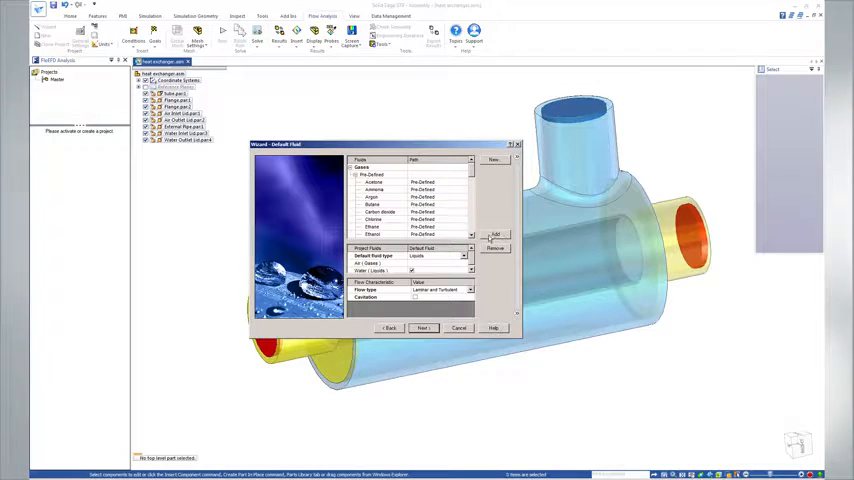
Choose Steel Stainless 321 from Alloys as the default solid
left_click(421, 328)
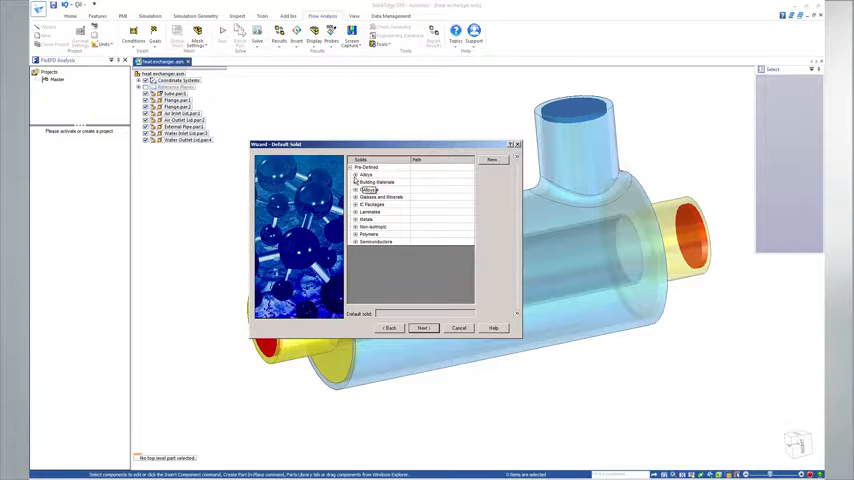
left_click(366, 174)
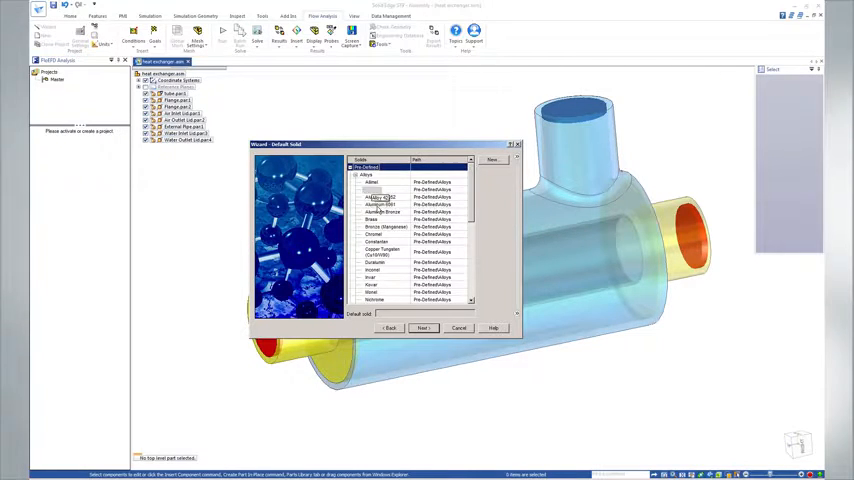
scroll("down", 3)
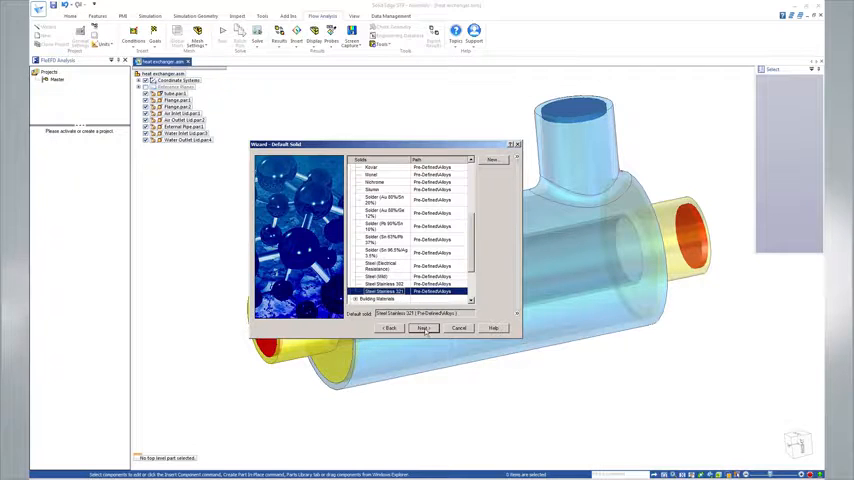
left_click(422, 328)
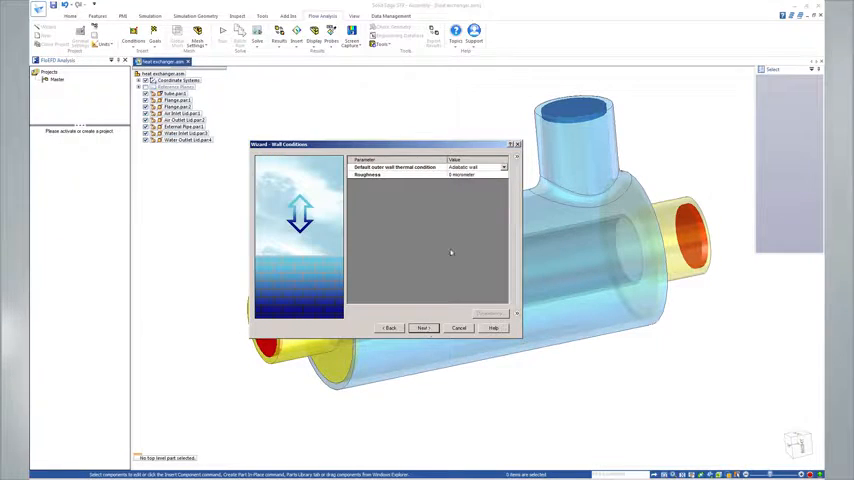
Set outer walls to a heat transfer coefficient condition and reach initial conditions
left_click(503, 167)
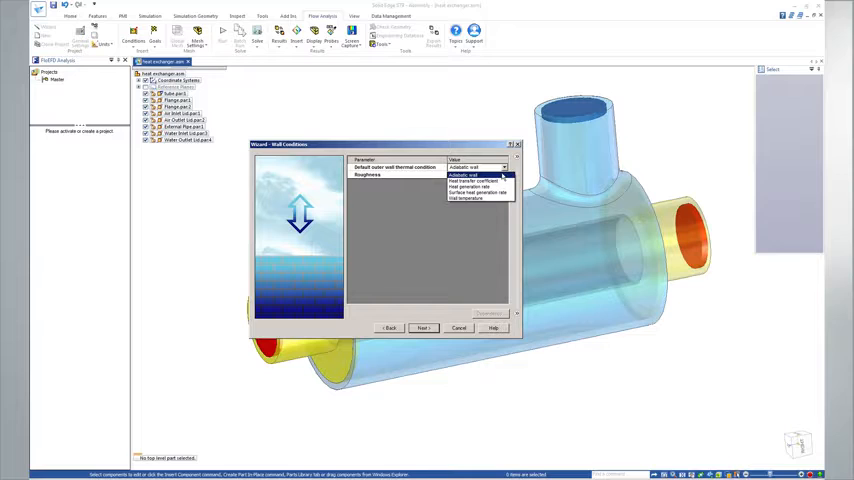
left_click(473, 180)
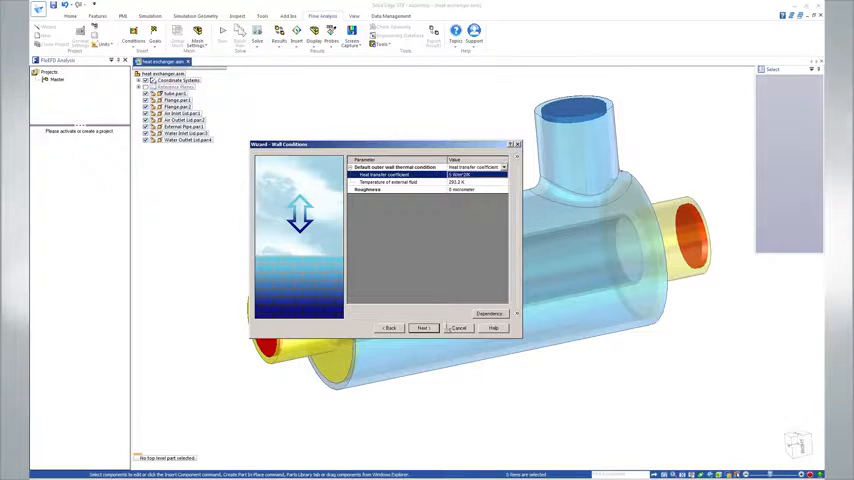
left_click(421, 328)
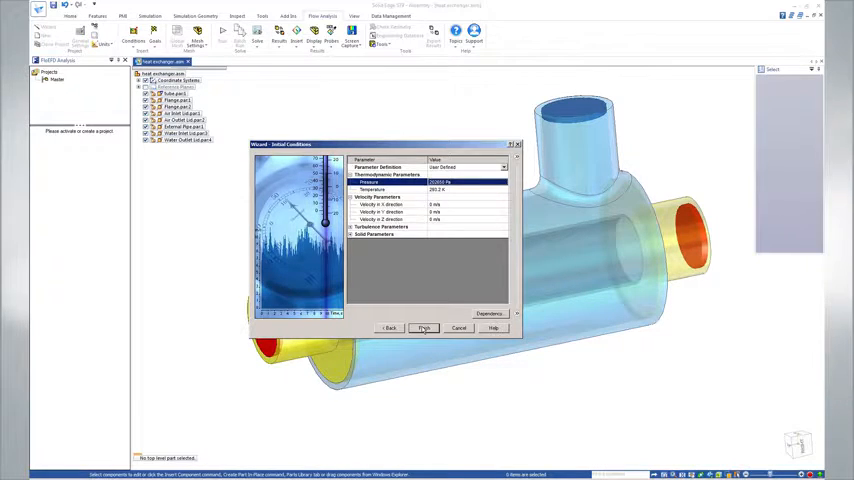
Finish the Level 3 project and add a symmetry condition to the computational domain
left_click(423, 327)
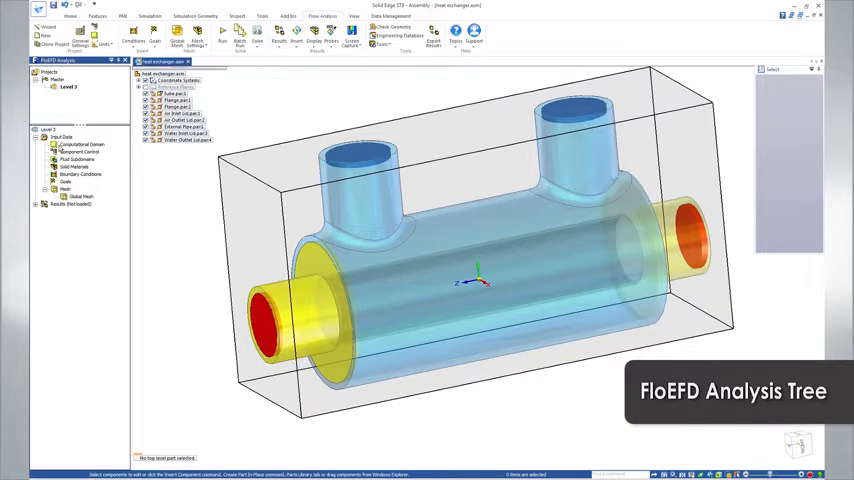
left_click(82, 144)
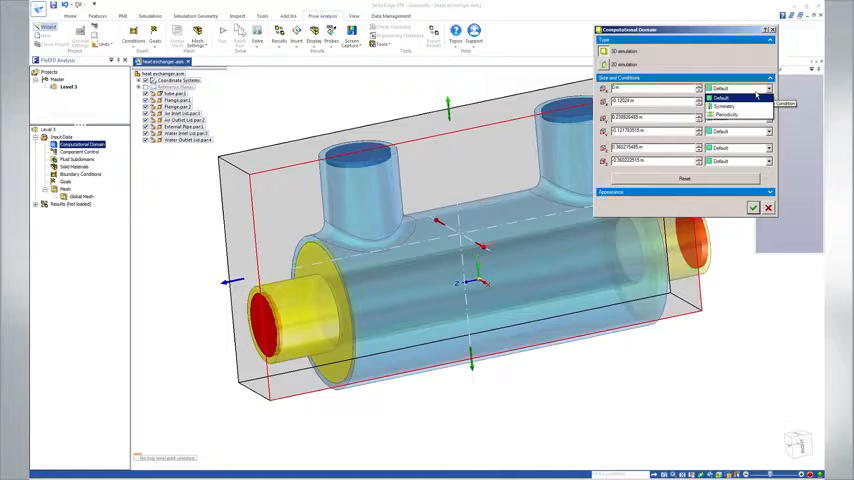
left_click(725, 106)
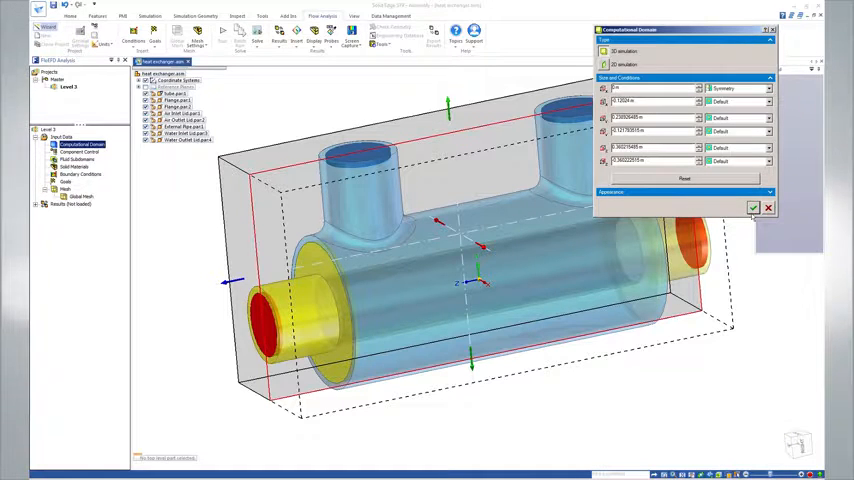
left_click(753, 208)
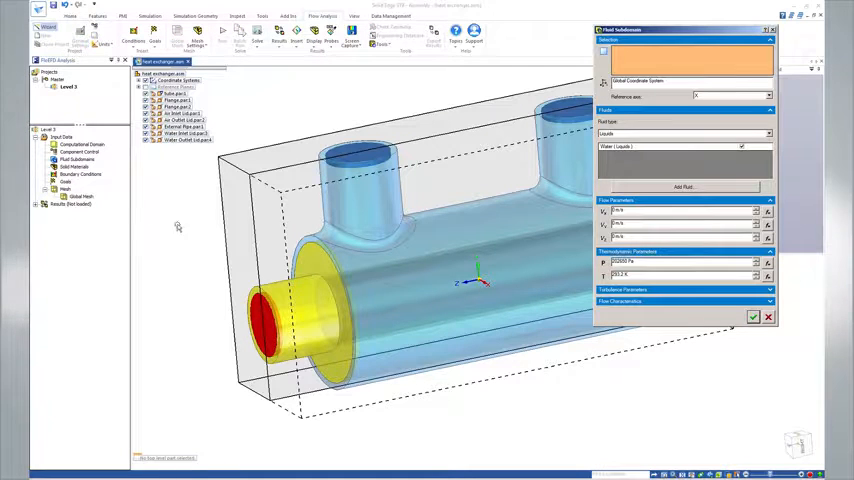
Define a liquid water fluid subdomain on the Flange.par.2 face
left_click(300, 307)
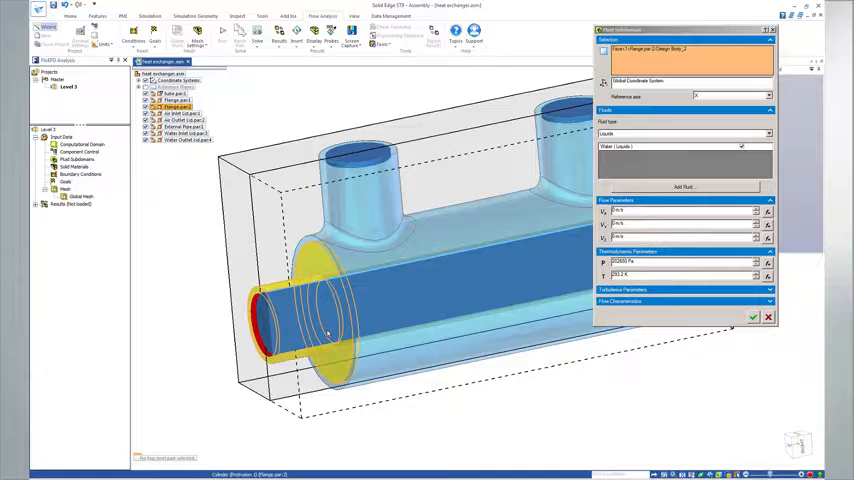
left_click(768, 134)
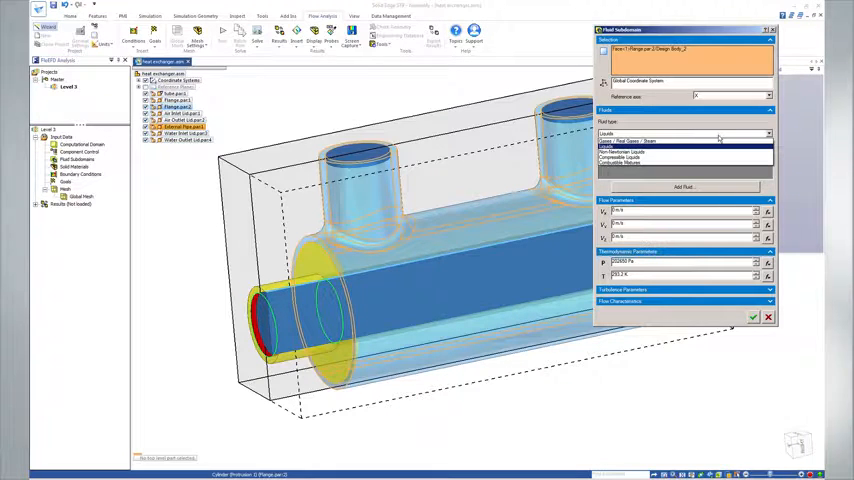
left_click(753, 317)
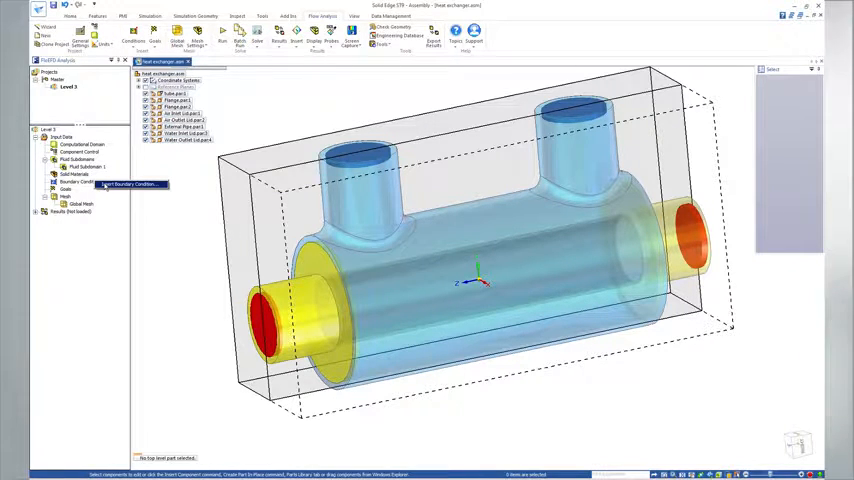
Add inlet mass flow, inlet velocity and two environment pressure conditions on the lids
left_click(122, 184)
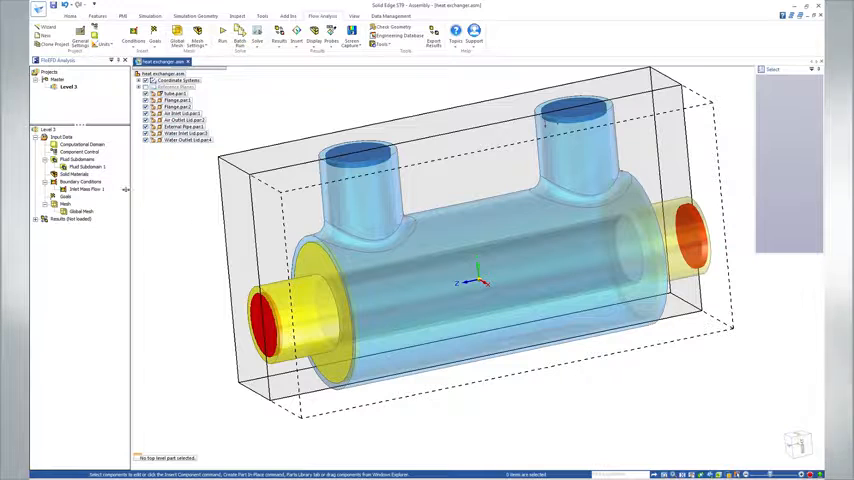
right_click(88, 188)
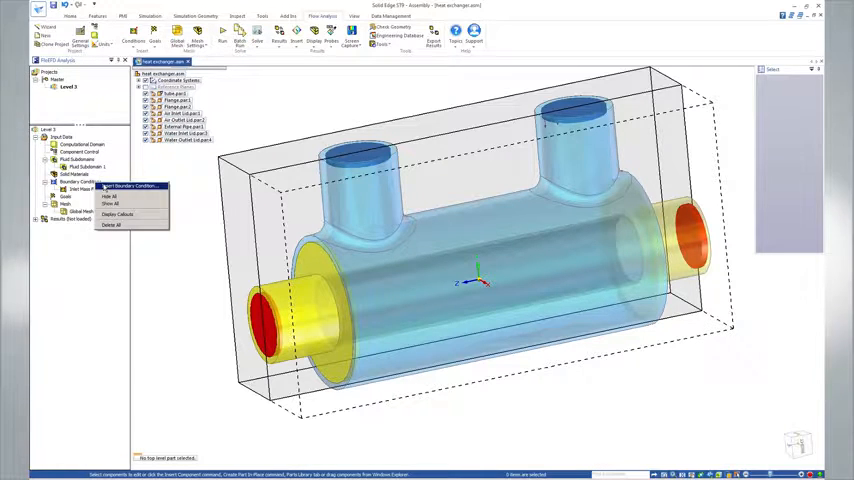
left_click(122, 186)
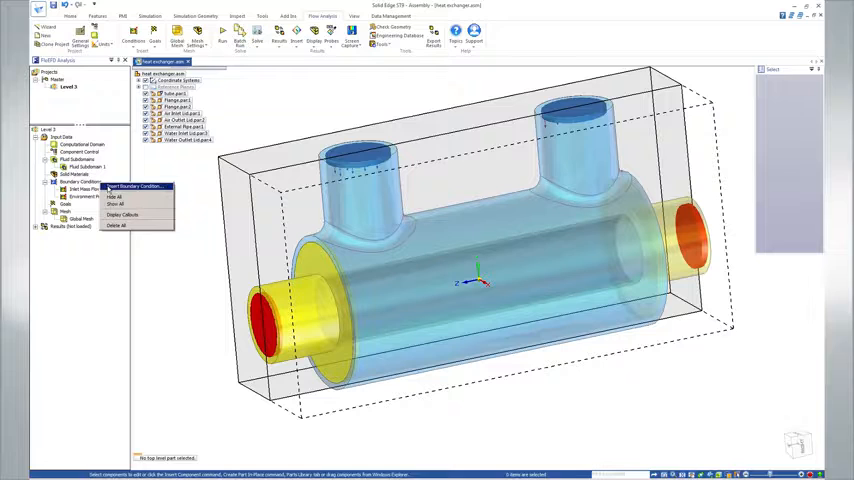
left_click(131, 186)
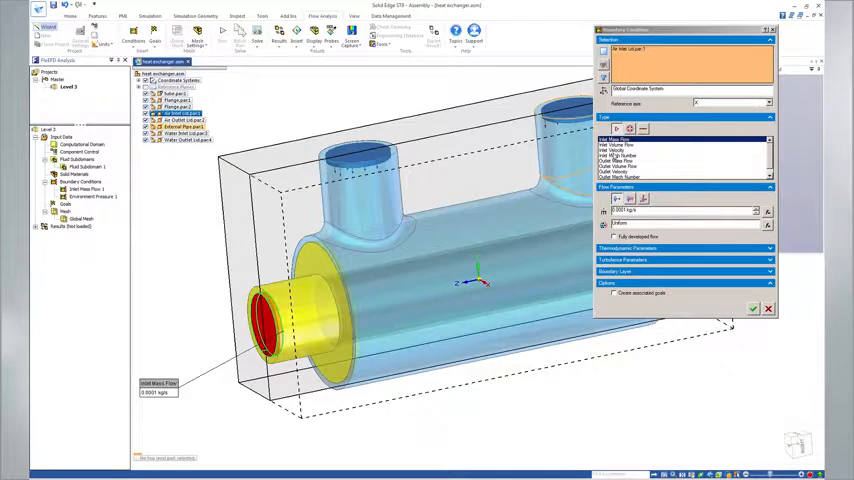
left_click(618, 150)
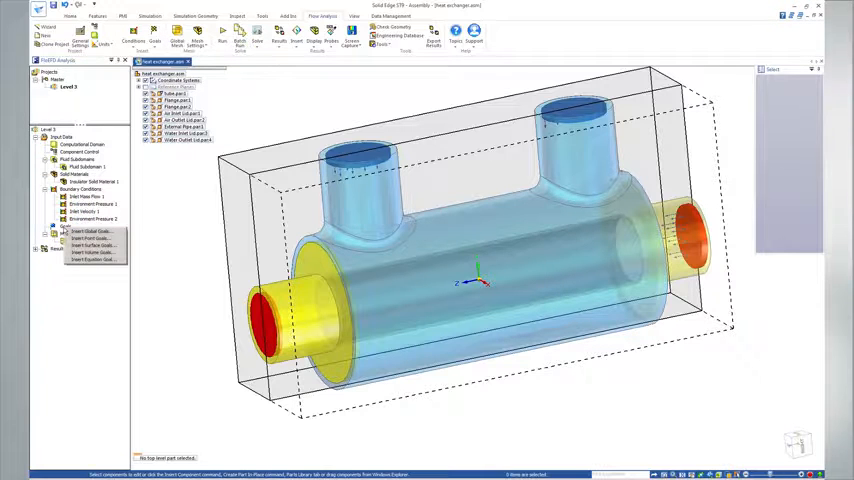
mouse_move(93, 252)
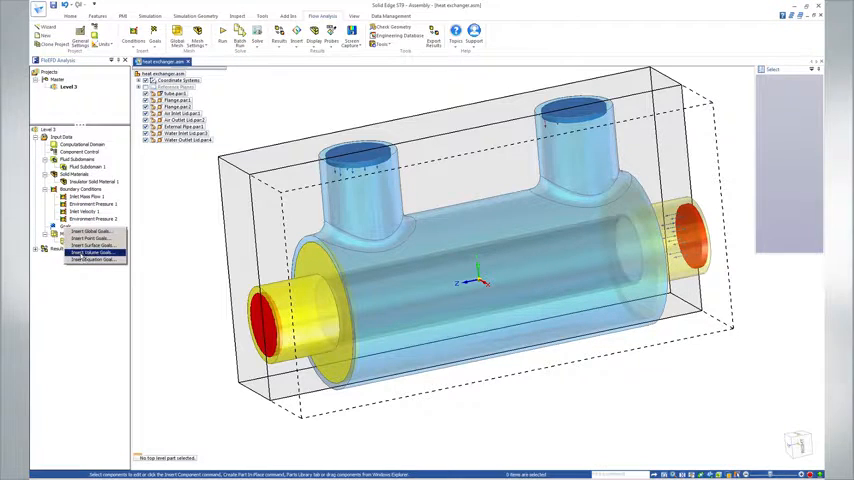
Insert a volume goal for average solid temperature
left_click(93, 253)
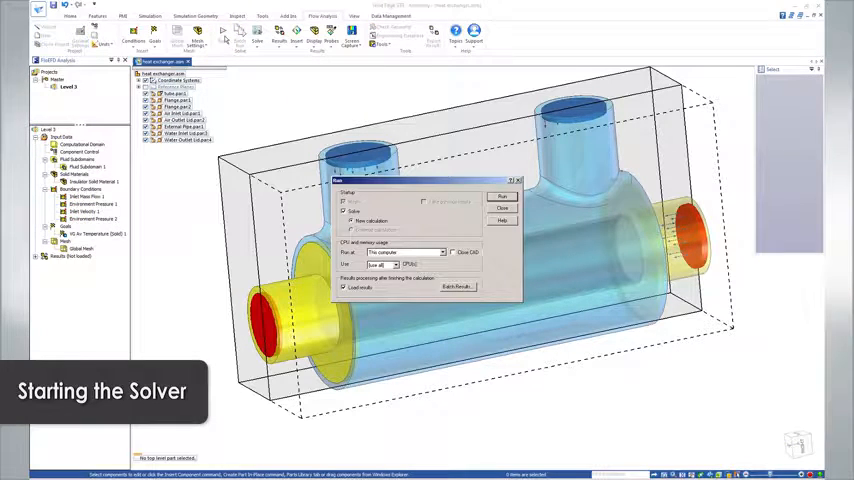
Run the solver on Level 3 and load the results after 83 iterations
left_click(502, 197)
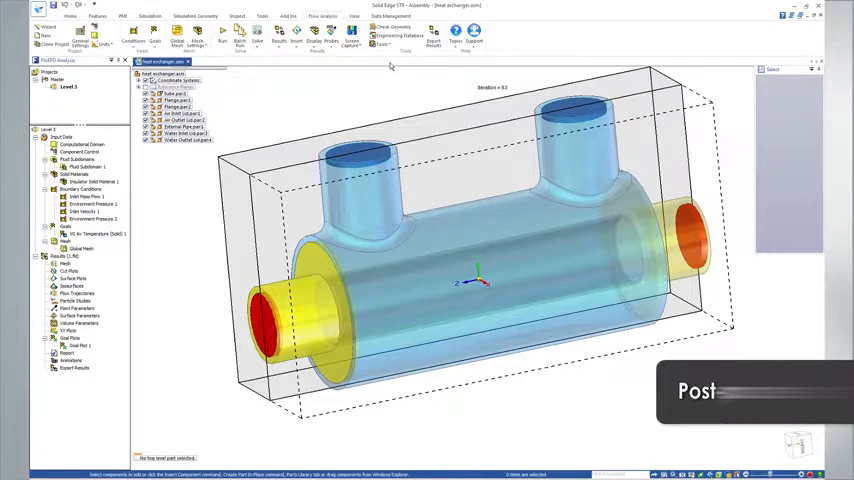
Create Cut Plot 1 on the Right plane with a contour parameter
left_click(313, 42)
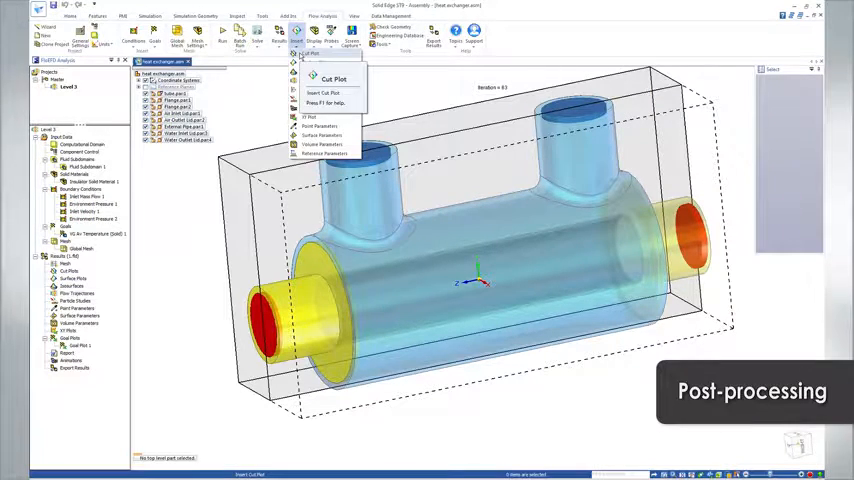
left_click(326, 93)
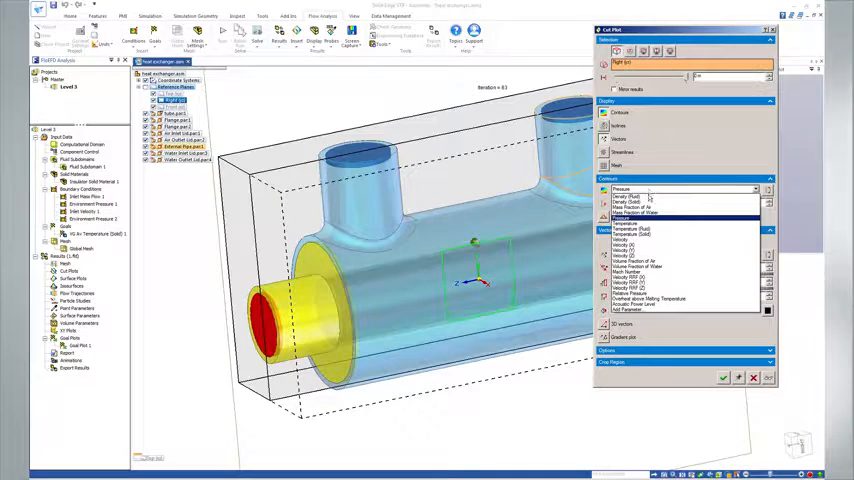
left_click(627, 222)
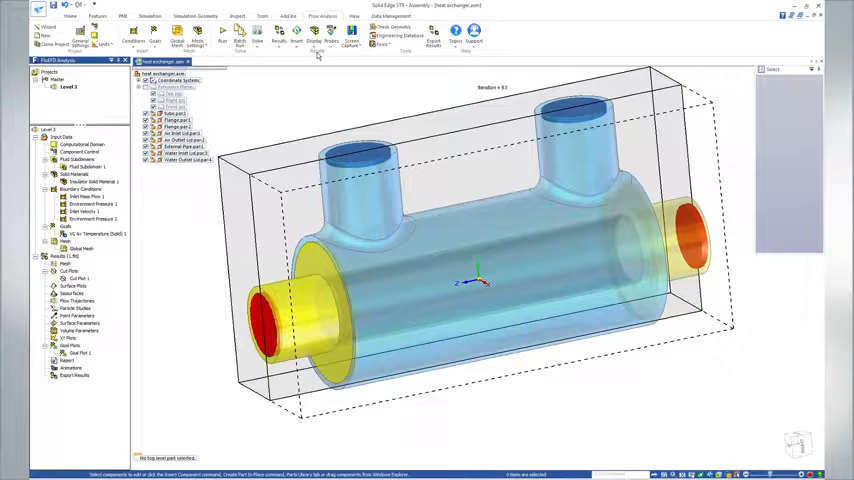
Add flow trajectories from the Water Inlet Lid coloured by temperature, then insert Surface Parameters
left_click(297, 42)
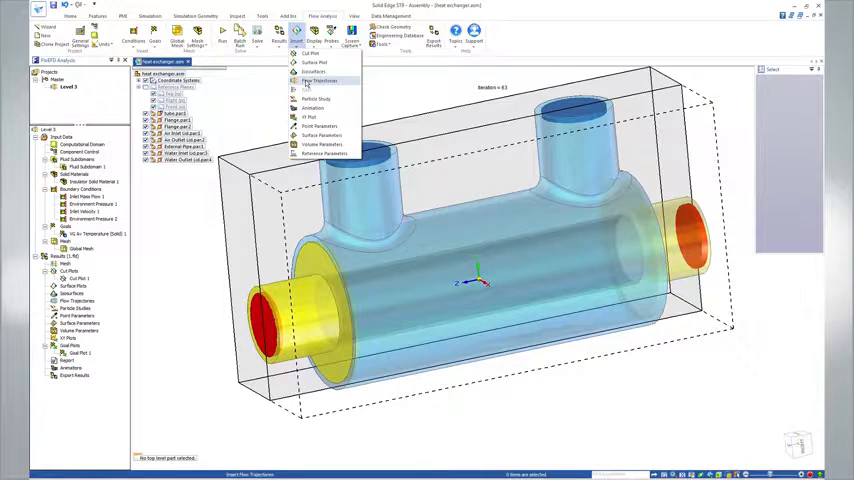
left_click(320, 81)
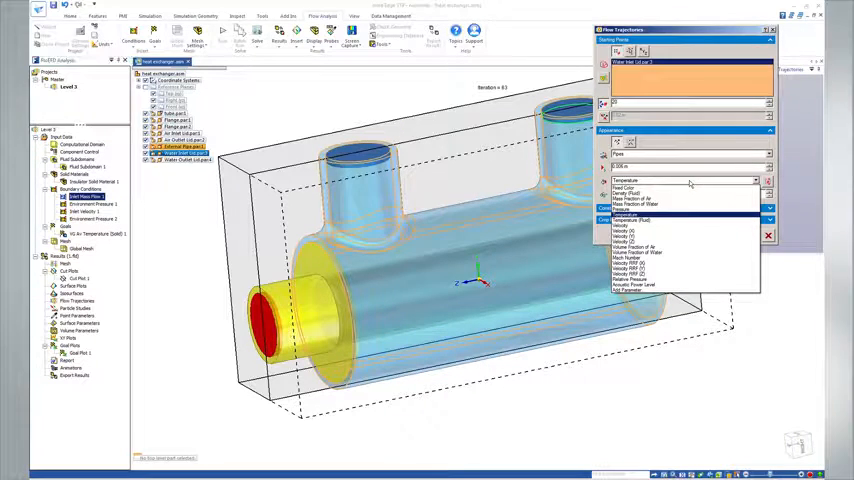
left_click(623, 224)
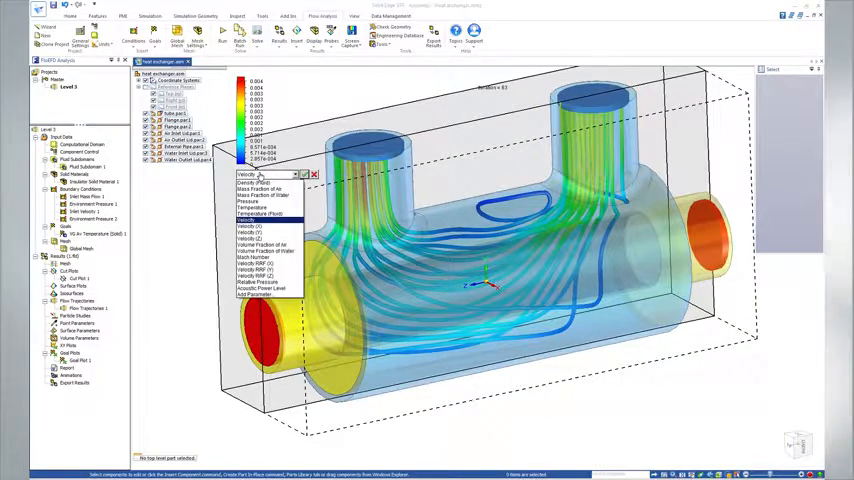
left_click(253, 210)
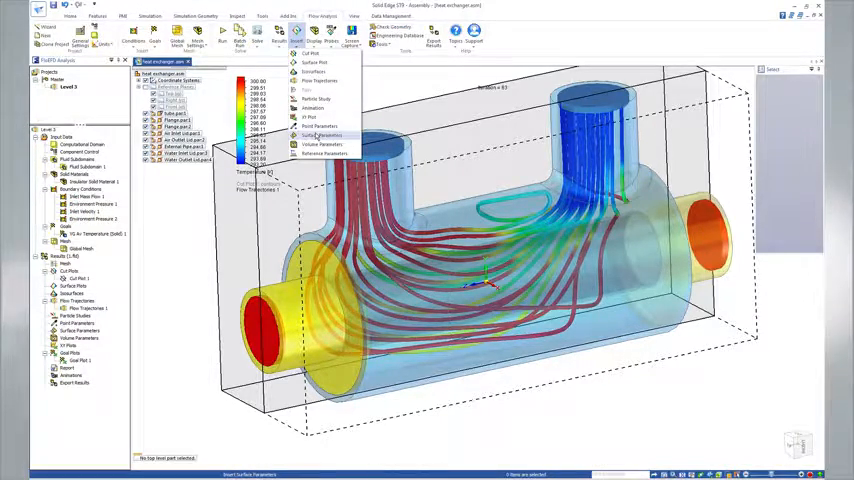
left_click(325, 135)
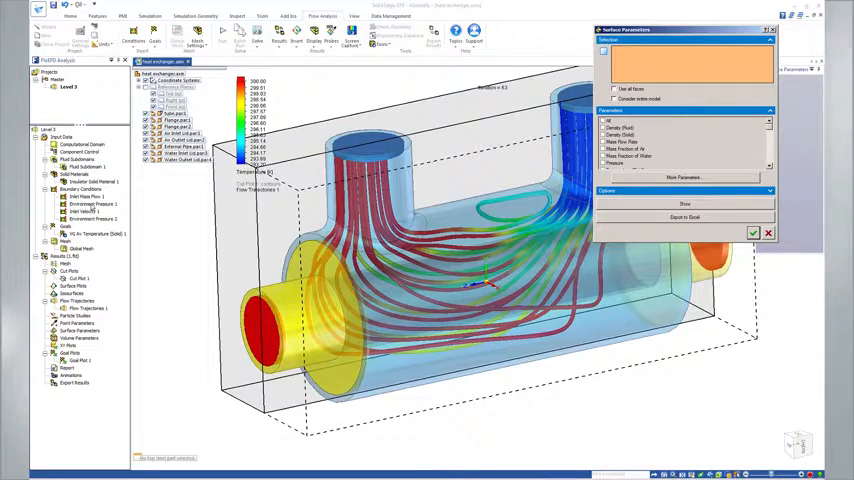